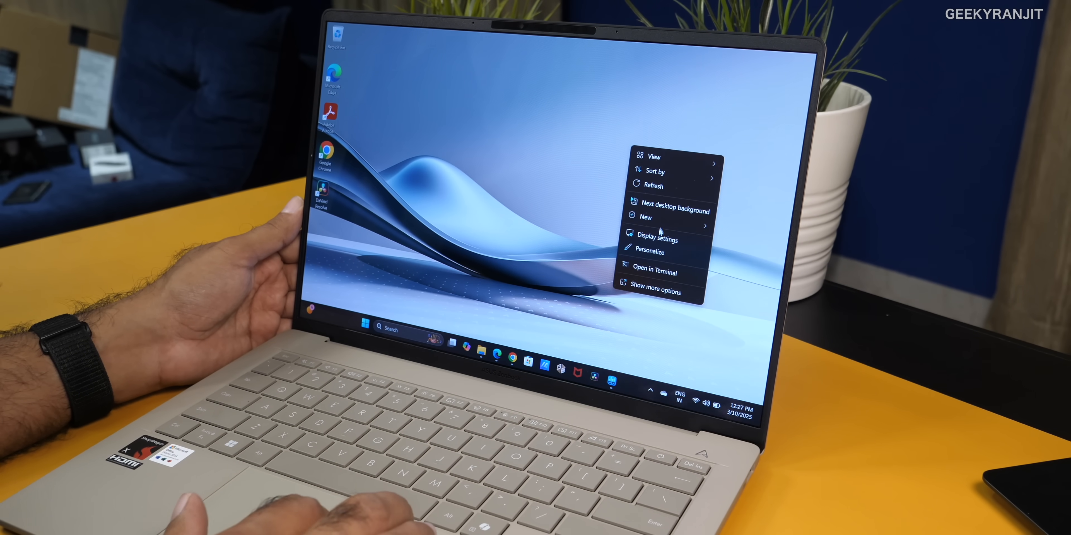
Bring up the Geekbench download page for Windows in Chrome
click(659, 240)
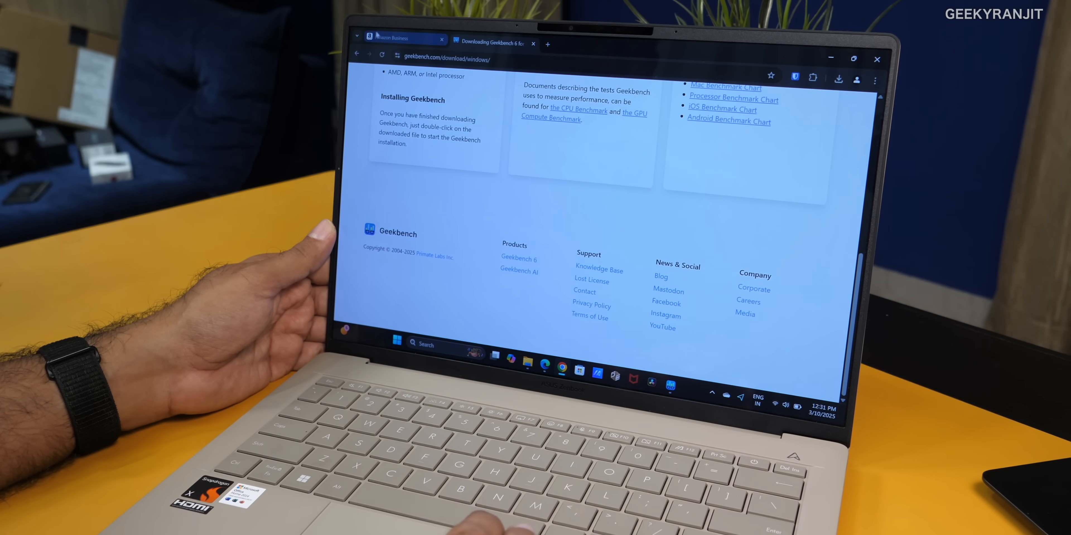
Scroll the Zenbook A14 result to its 2107 single-core and 10576 multi-core scores
click(396, 38)
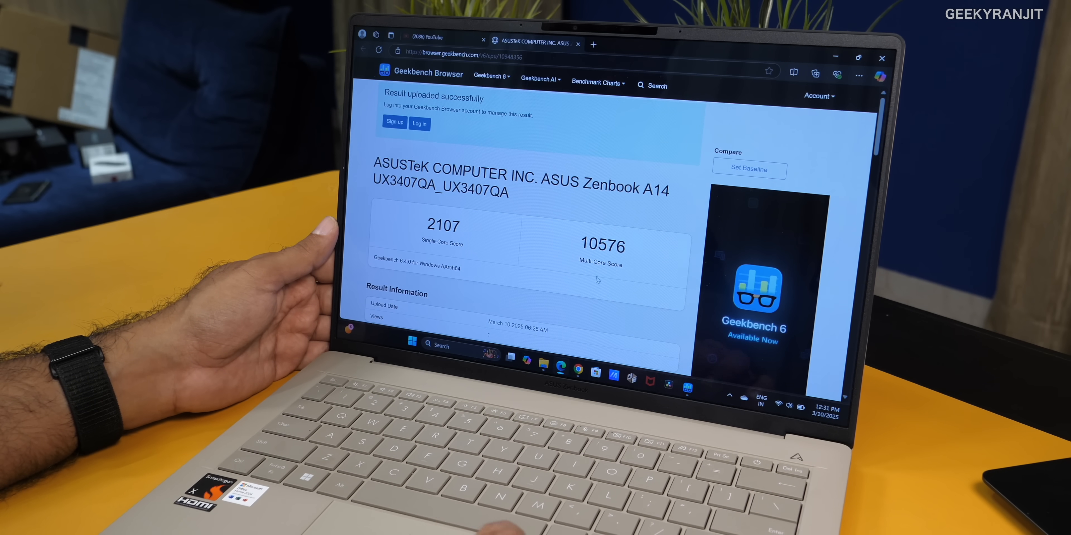
scroll(down, 3)
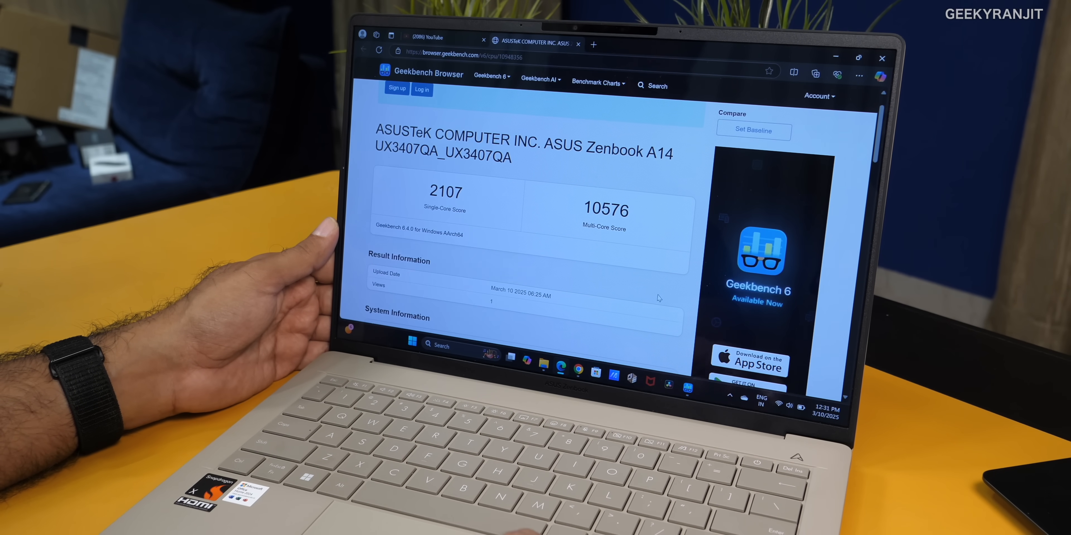
click(685, 377)
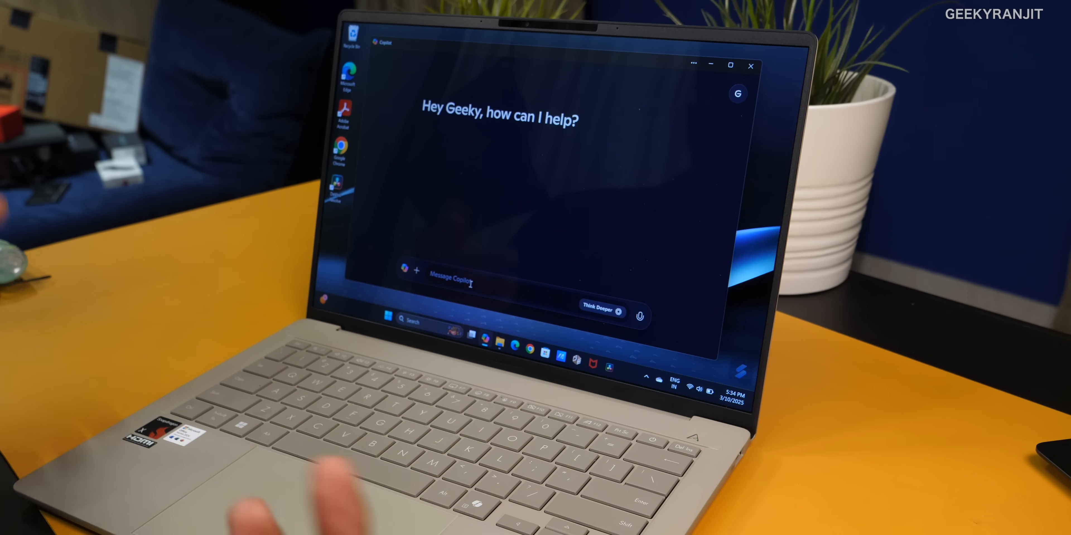
Ask Copilot to 'create a cookie image with android logo' and download the generated image
text(create)
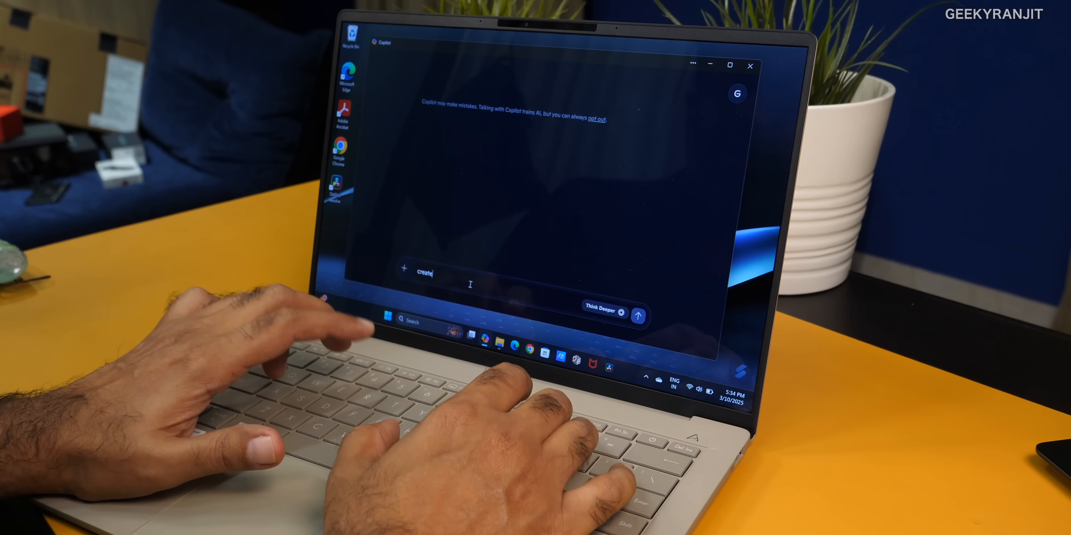
text(a)
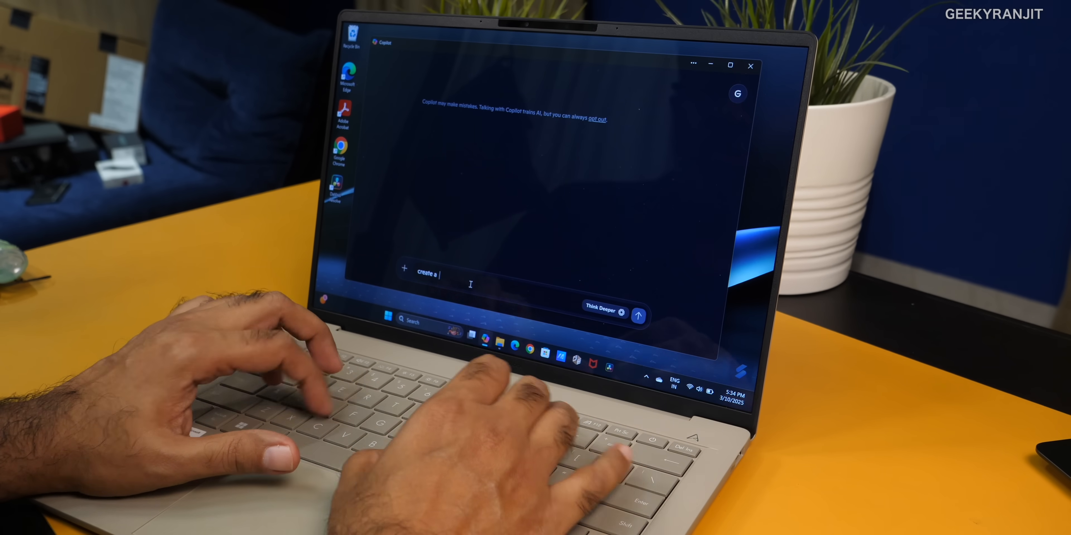
text(cookie image w)
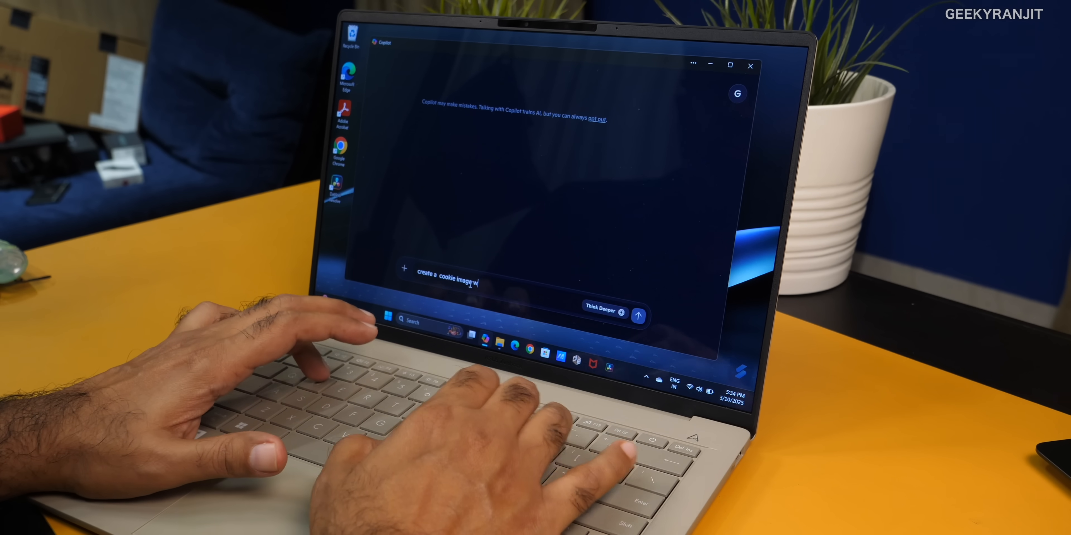
text(ith android ()
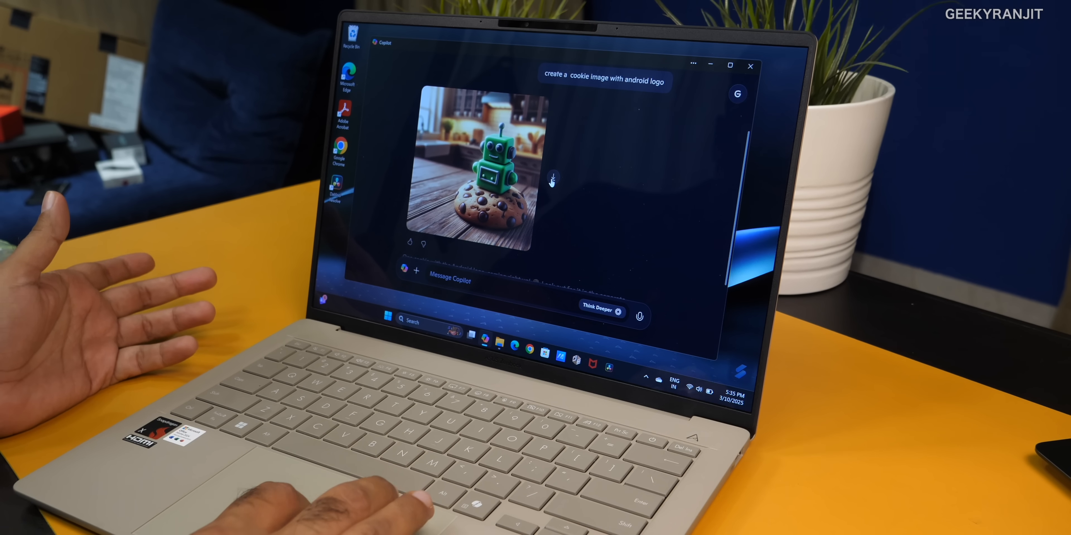
click(552, 178)
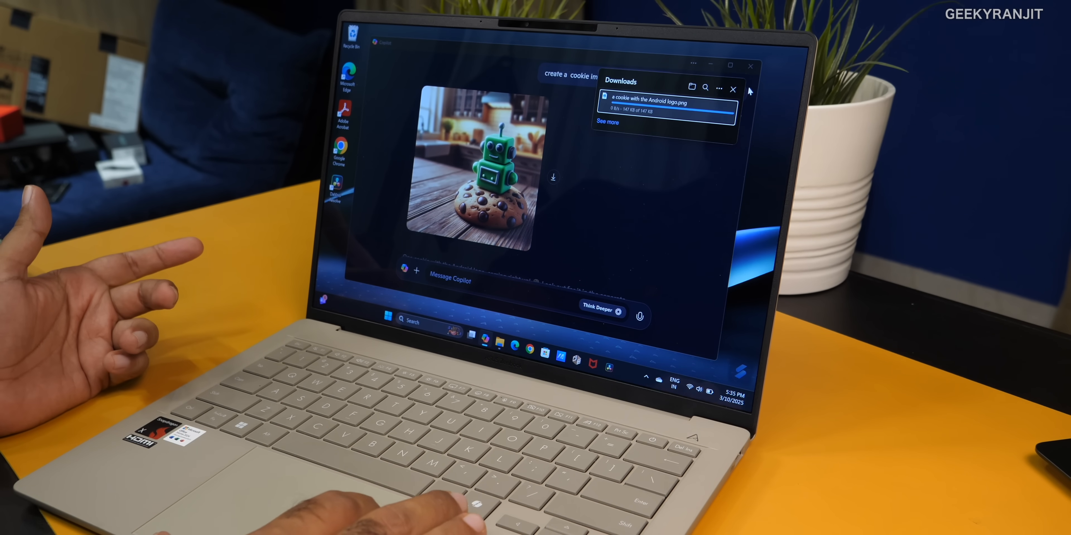
click(733, 89)
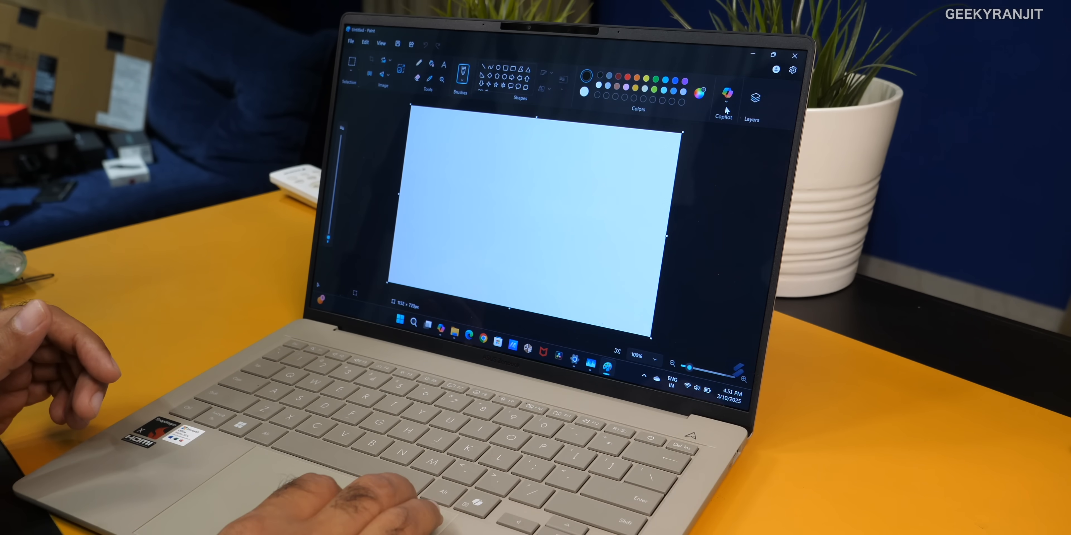
Open the bearded-man screenshot in Paint and remove its background via Copilot
click(725, 102)
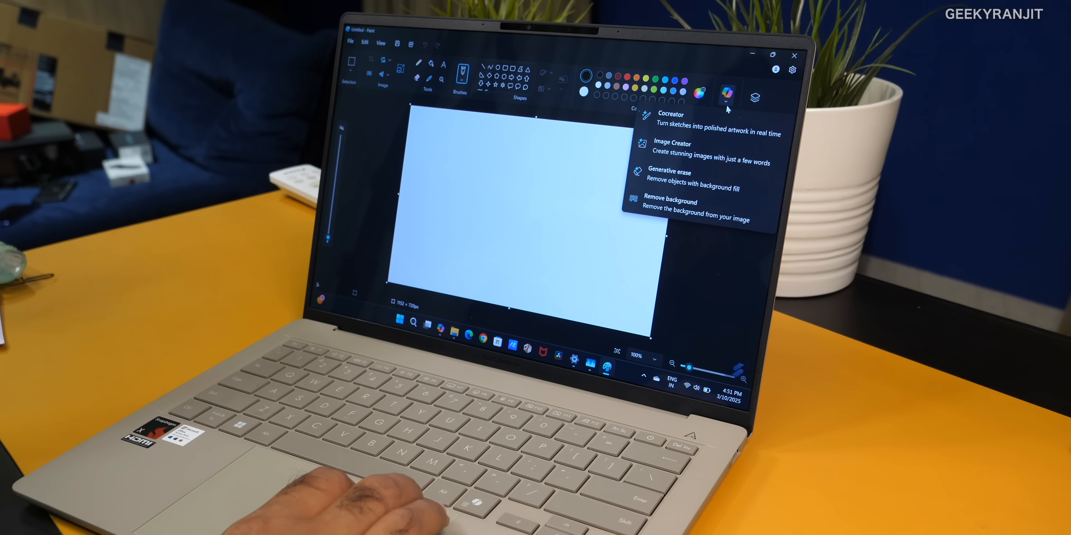
mouse_move(675, 210)
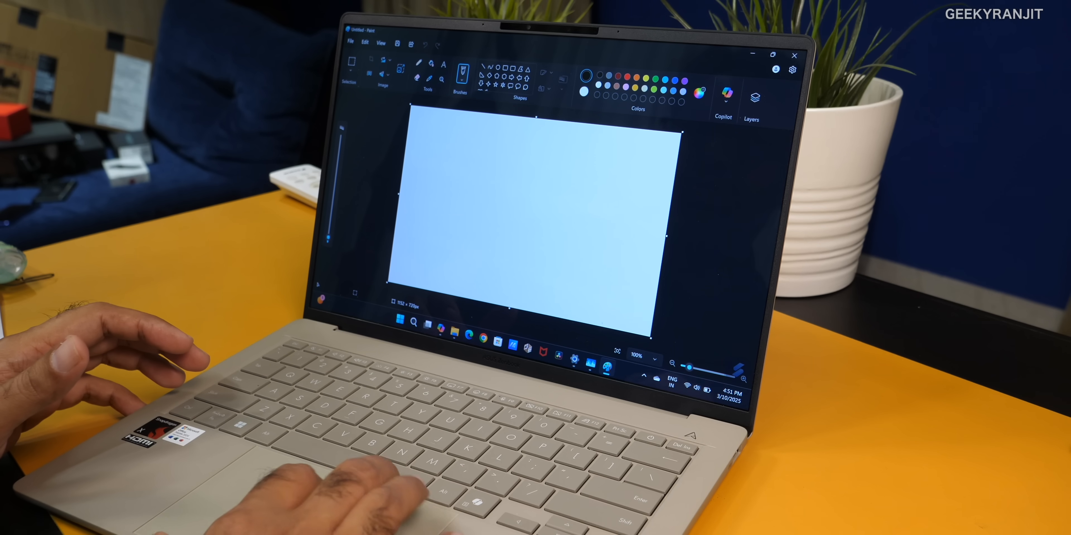
click(350, 42)
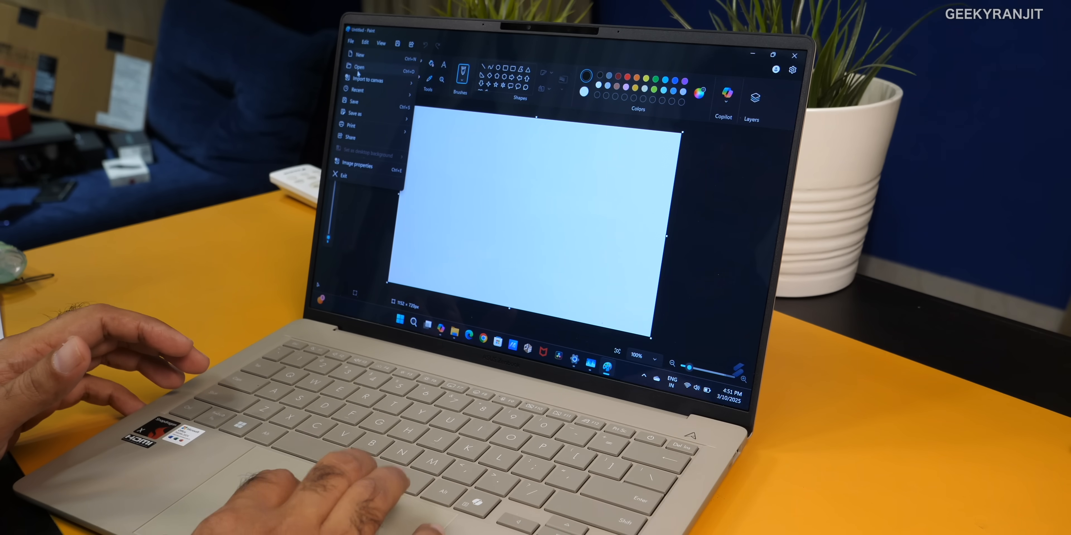
click(358, 67)
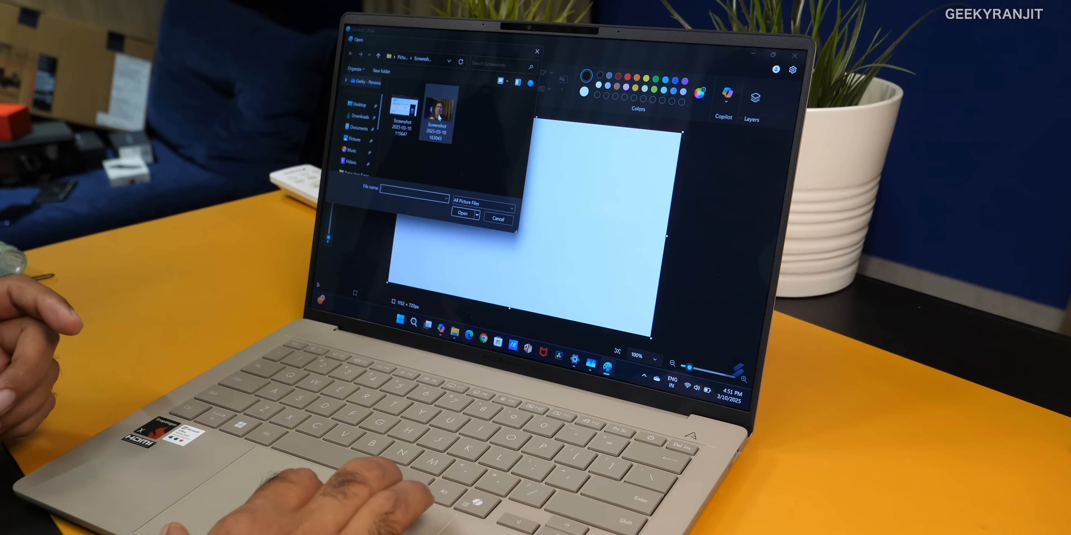
click(463, 214)
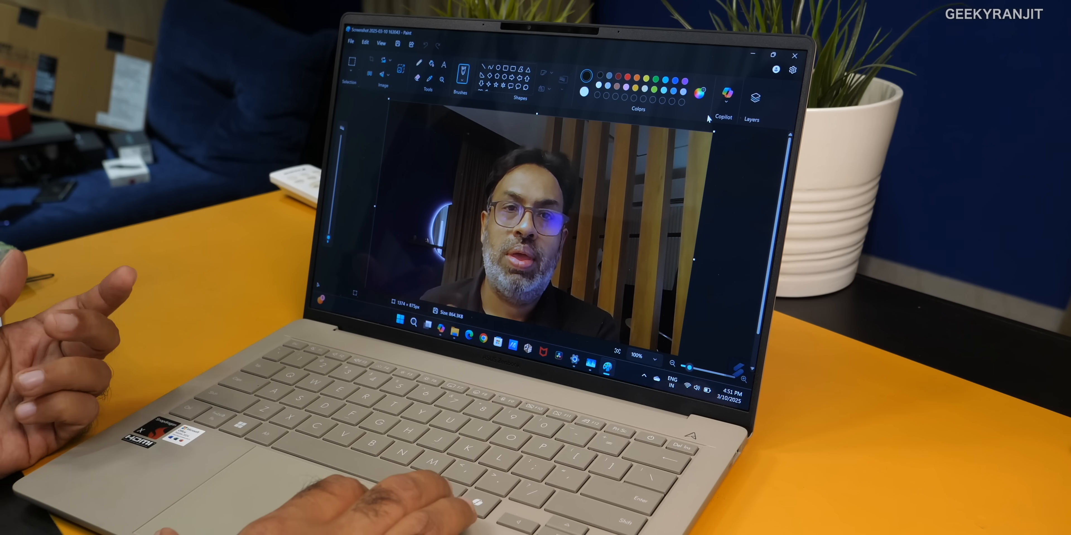
click(724, 92)
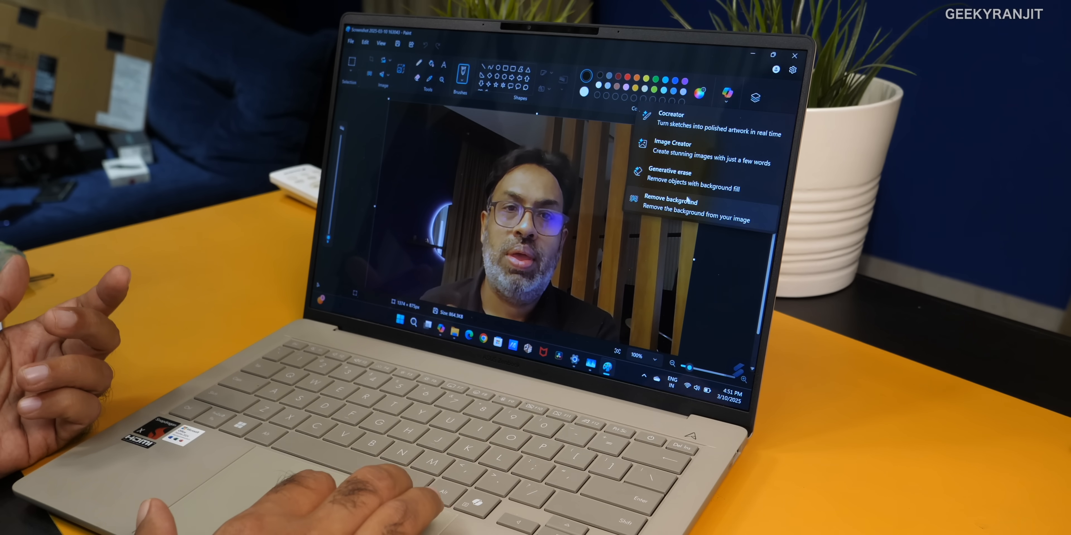
click(670, 202)
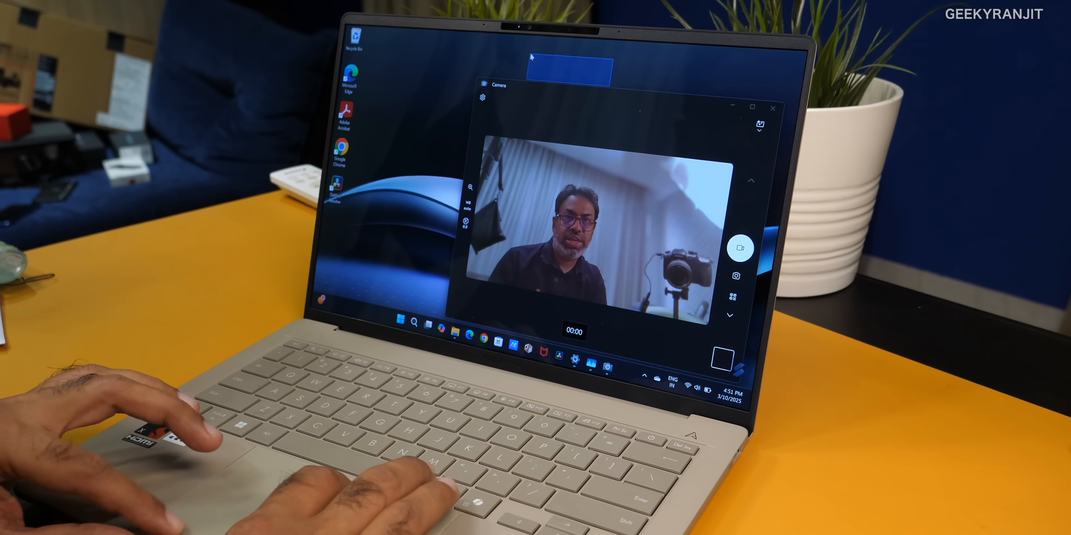
mouse_move(739, 248)
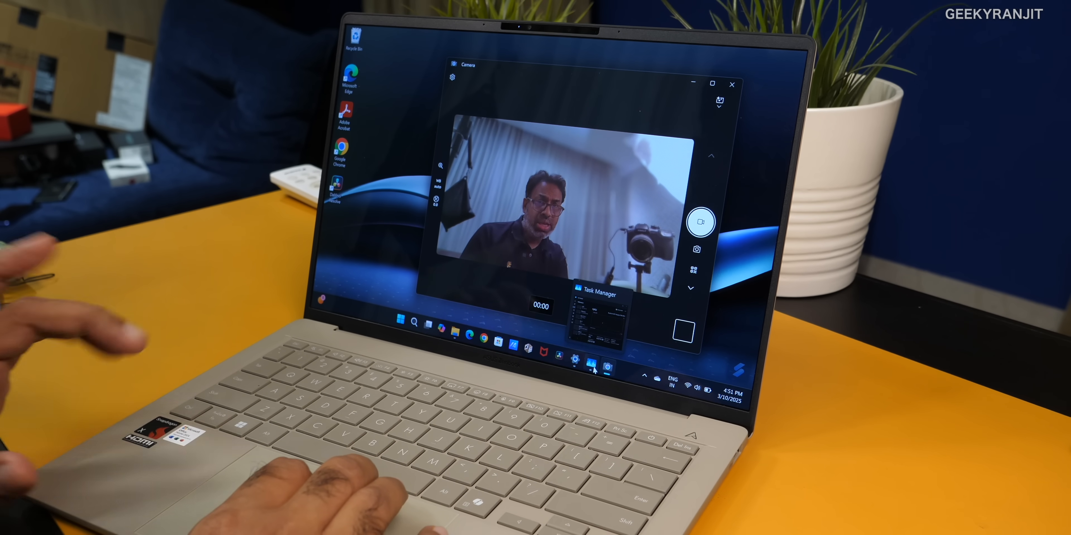
Watch NPU usage in Task Manager while enabling Standard blur in Windows Studio Effects
click(575, 357)
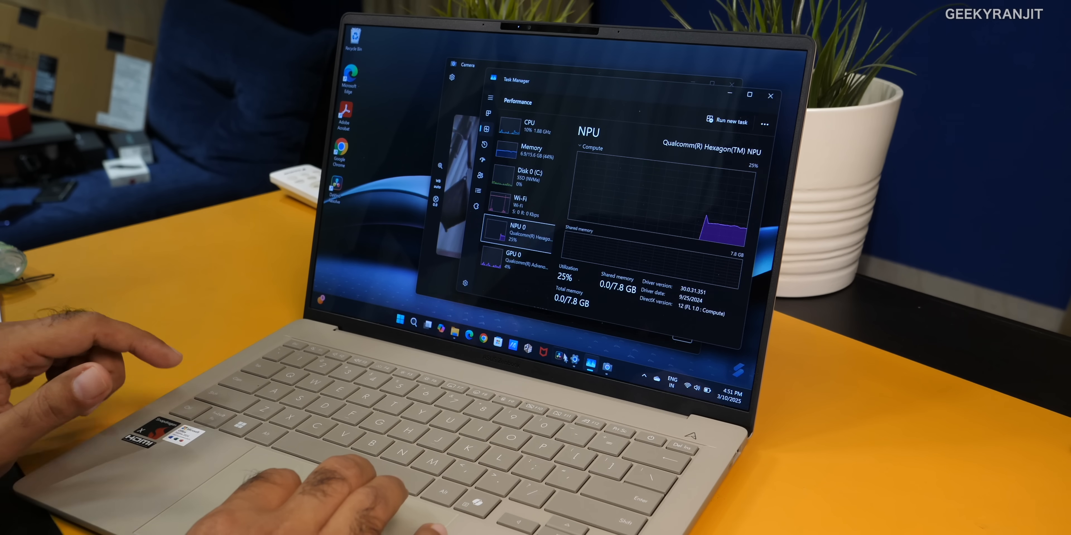
mouse_move(574, 359)
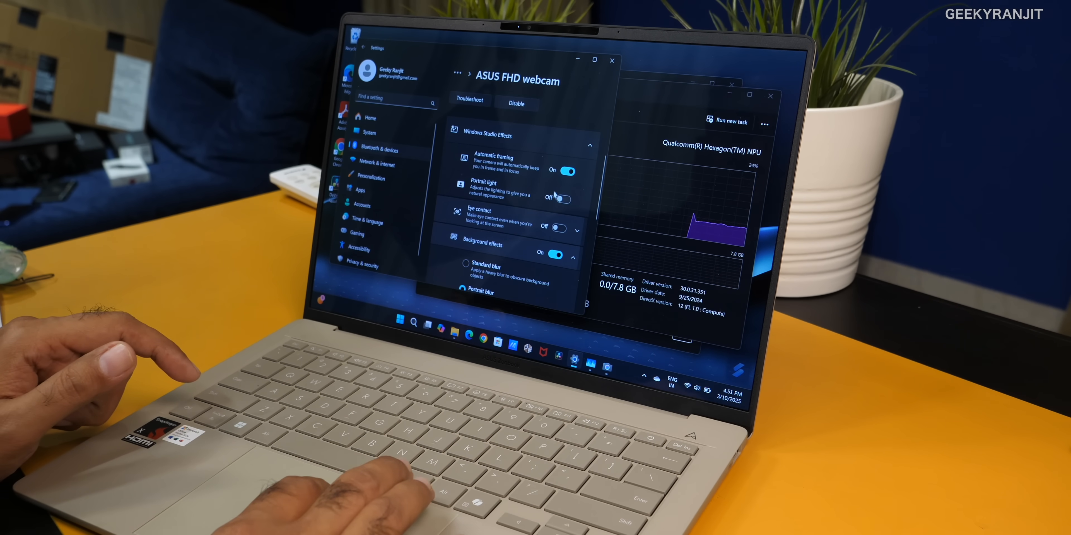
click(562, 170)
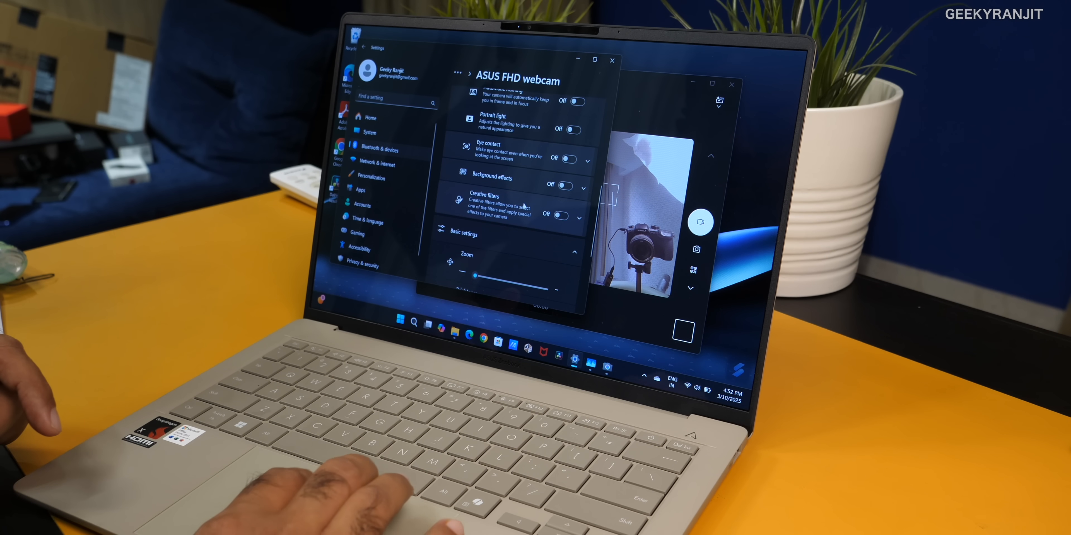
scroll(up, 3)
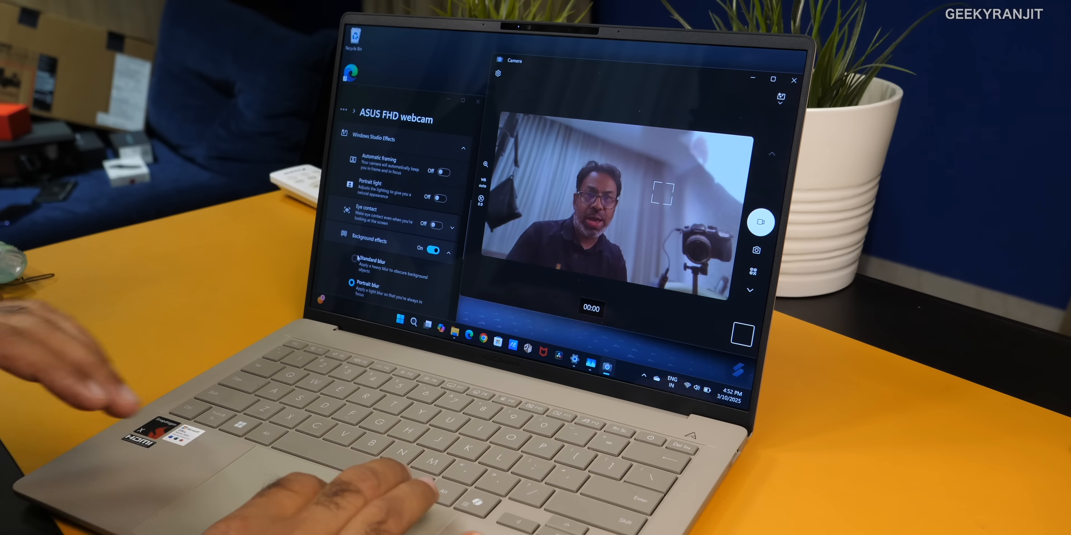
click(356, 261)
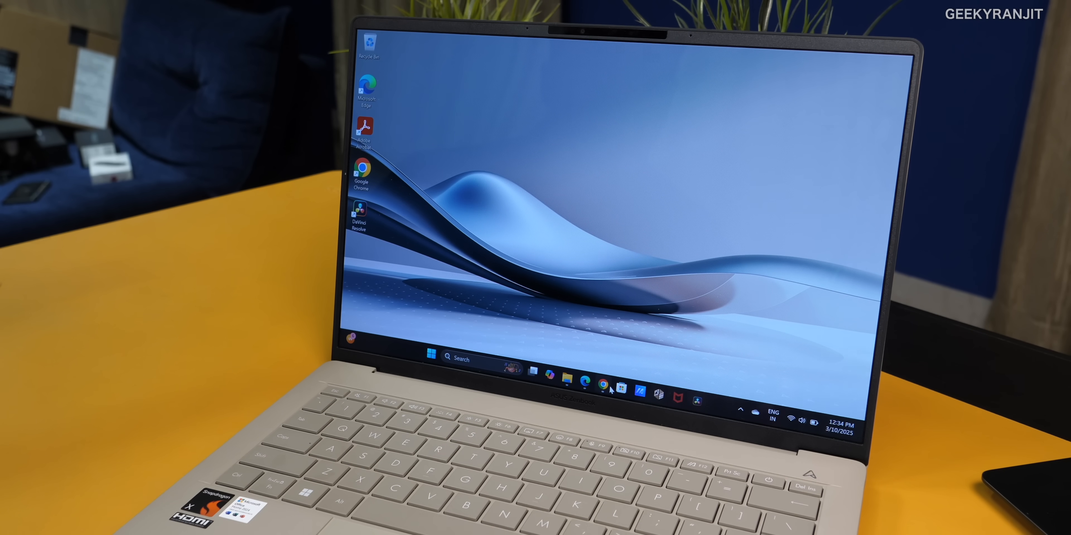
Switch Chrome to the windowsonarm.org software compatibility site homepage
click(603, 378)
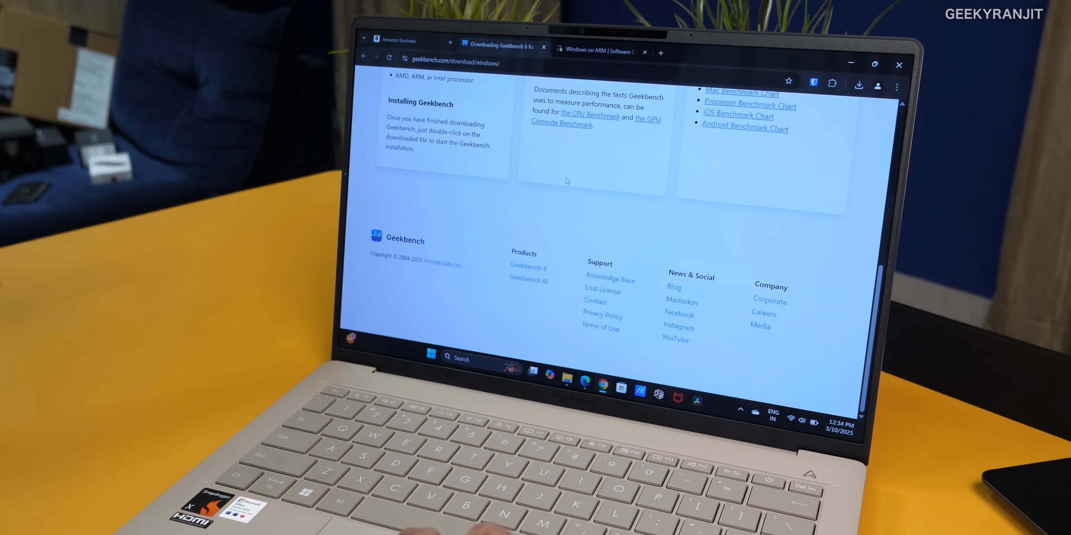
scroll(up, 3)
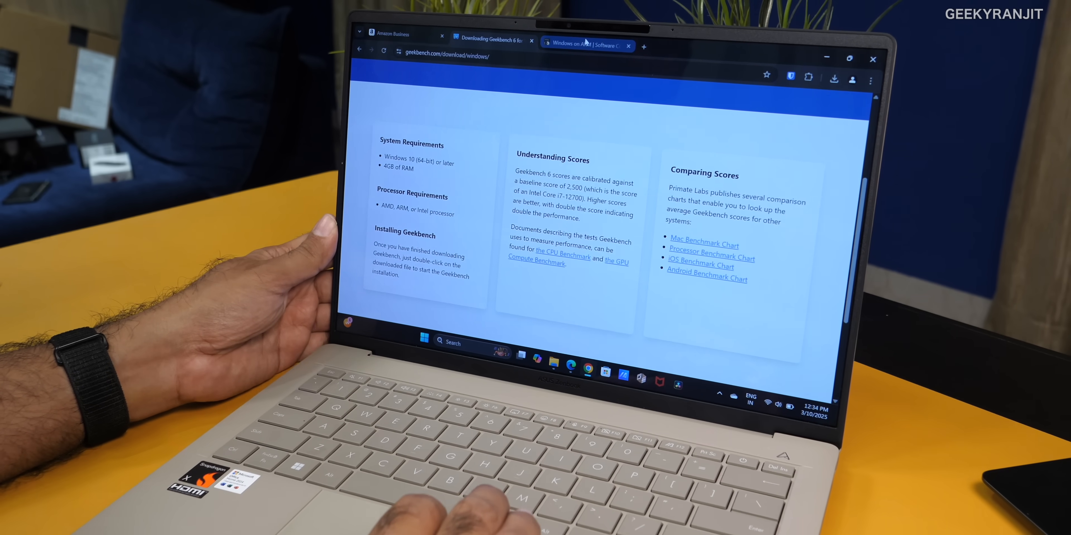
click(586, 46)
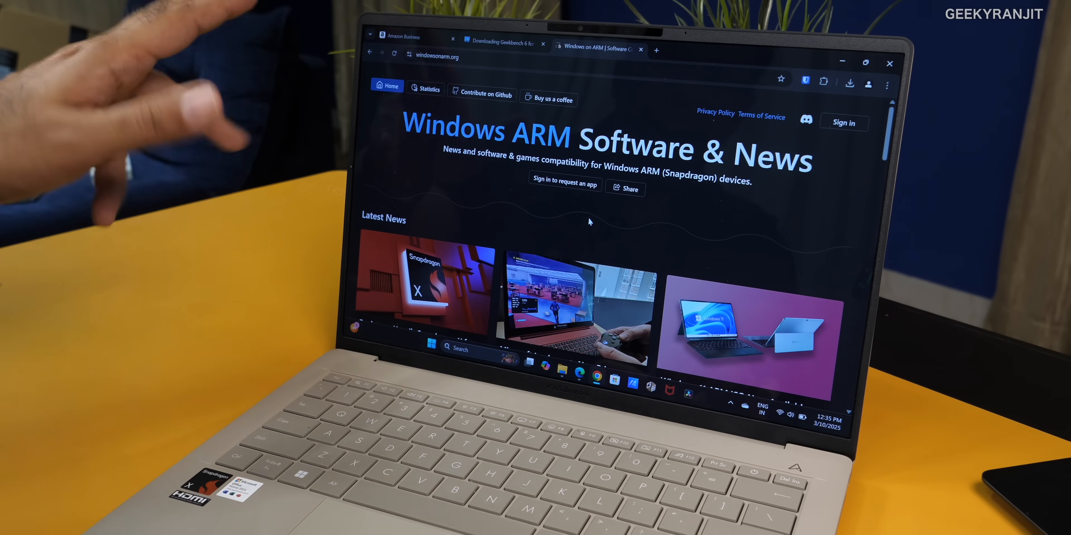
scroll(down, 3)
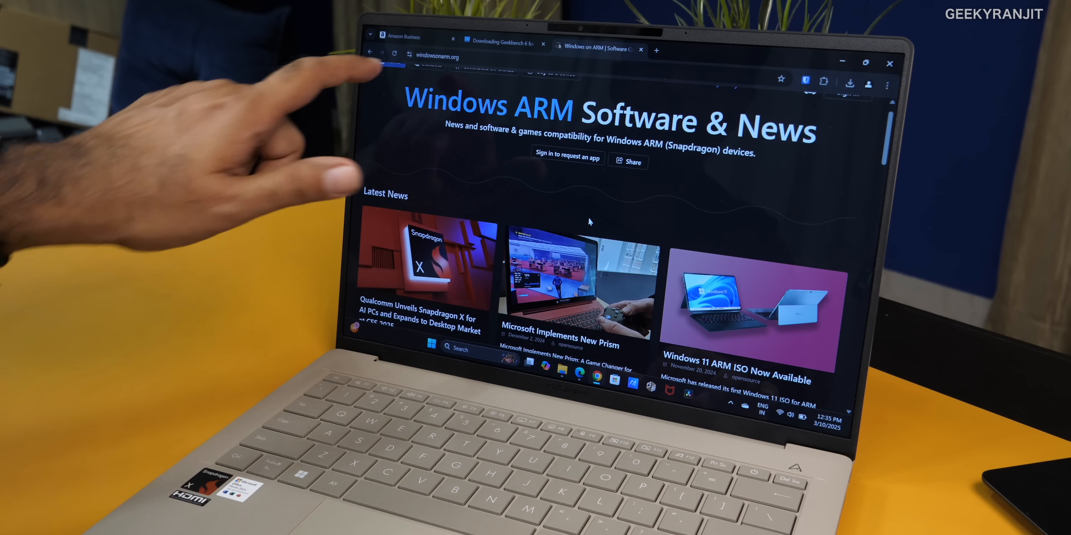
scroll(down, 3)
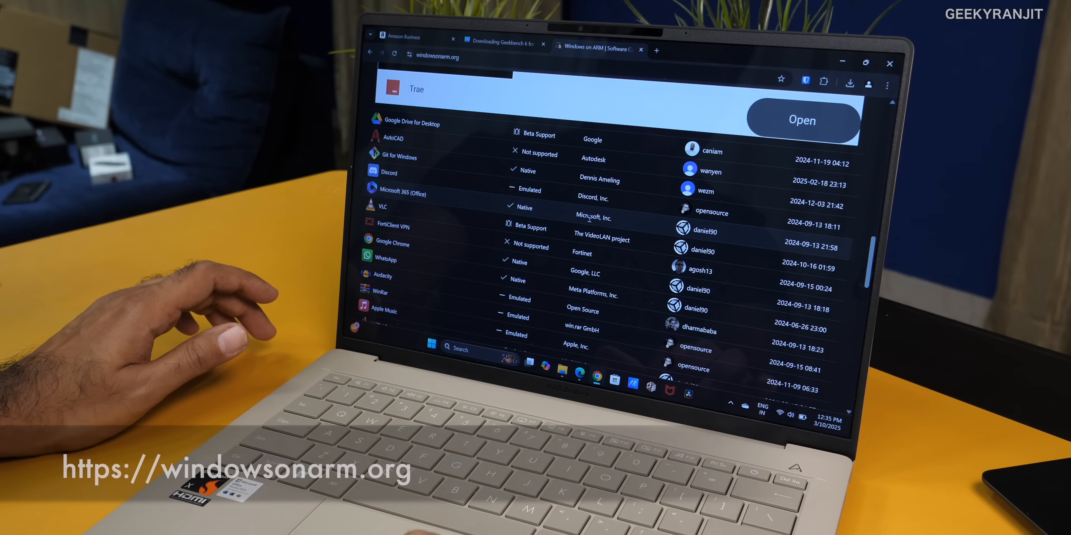
scroll(down, 3)
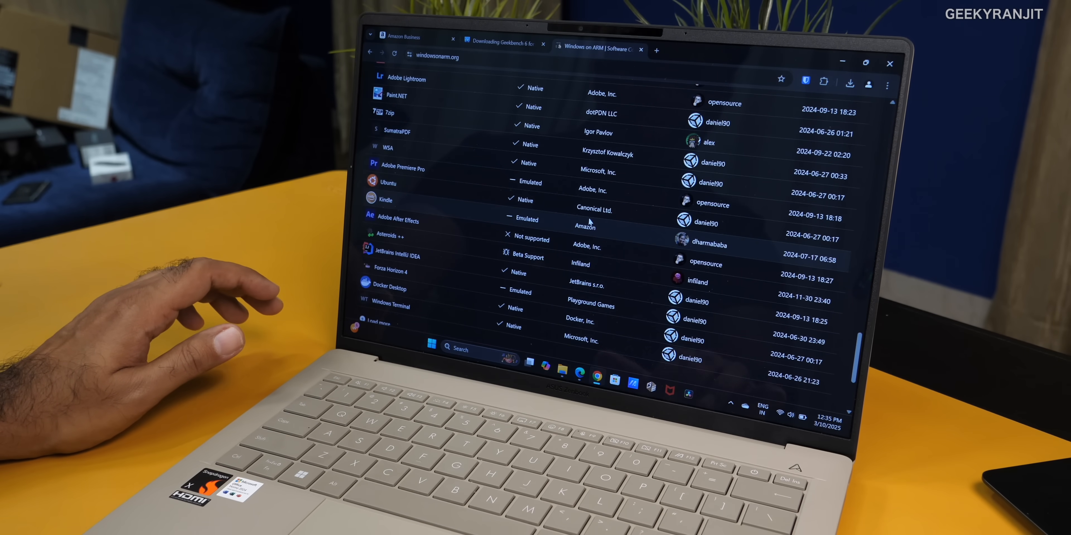
scroll(down, 3)
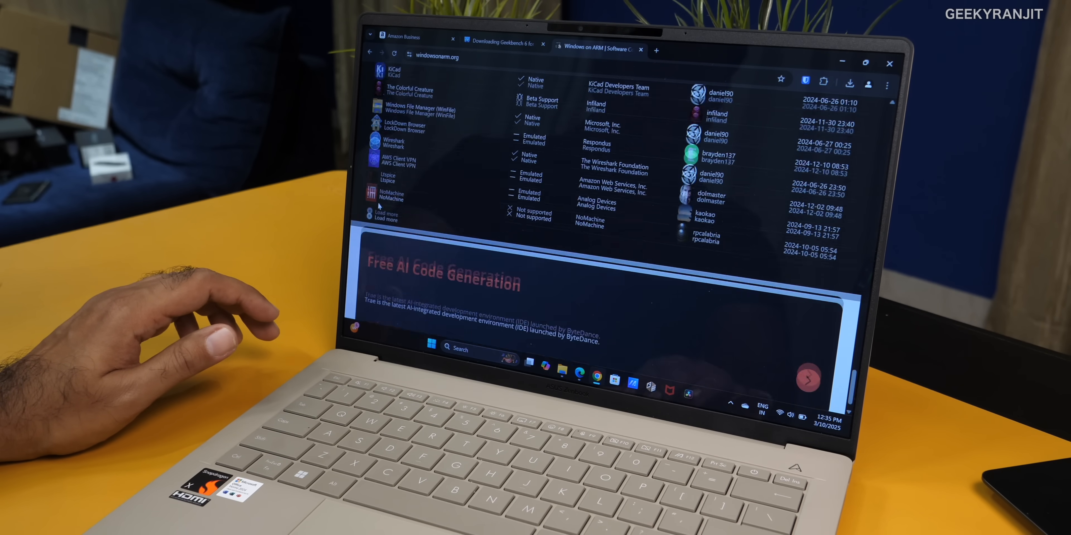
scroll(up, 3)
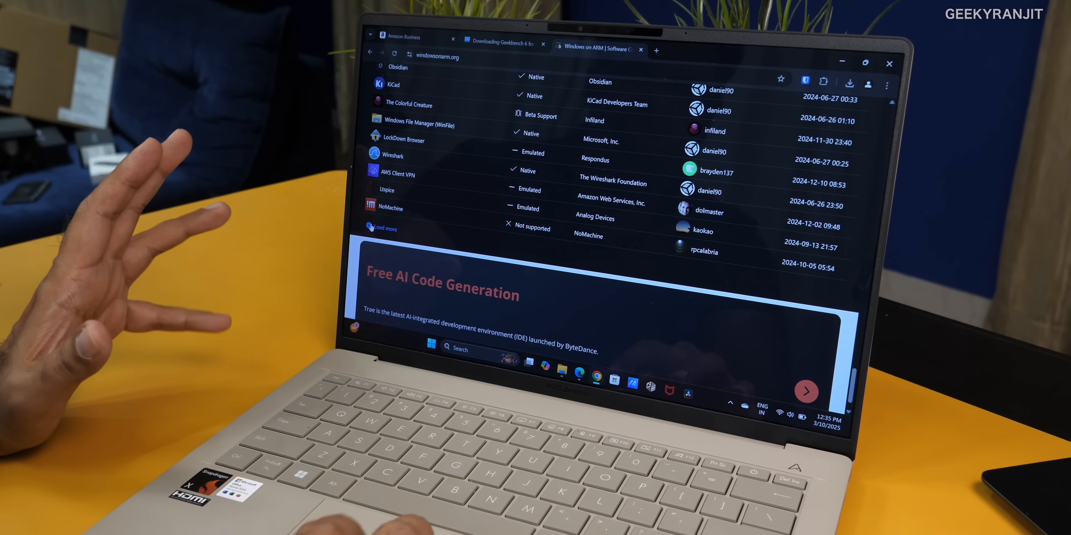
scroll(down, 3)
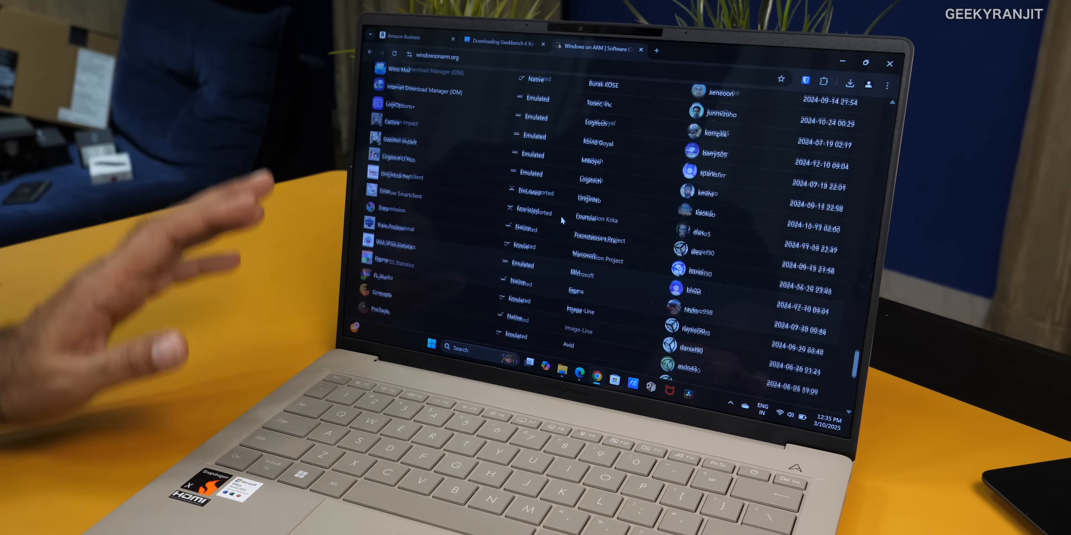
scroll(down, 3)
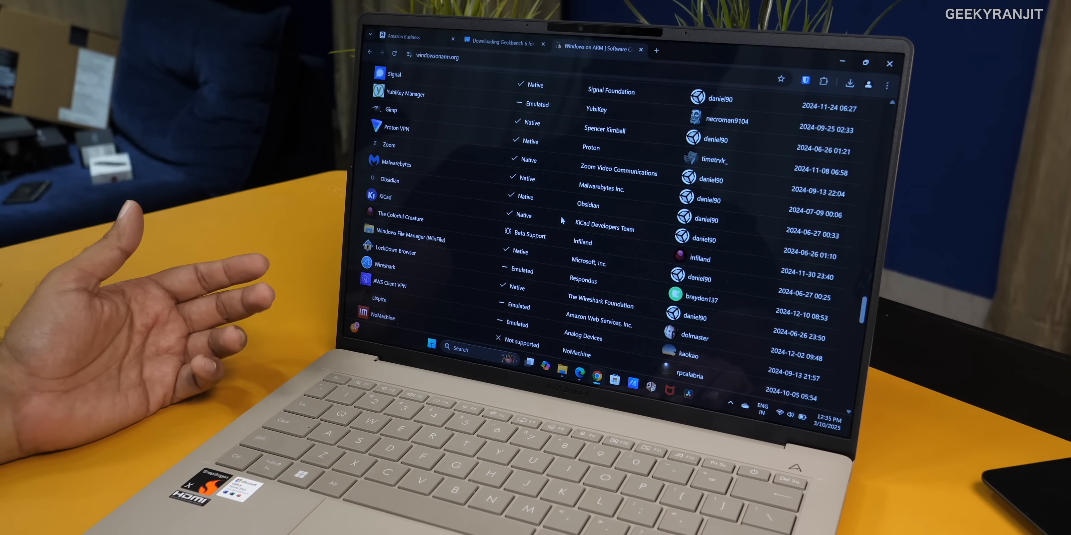
scroll(down, 3)
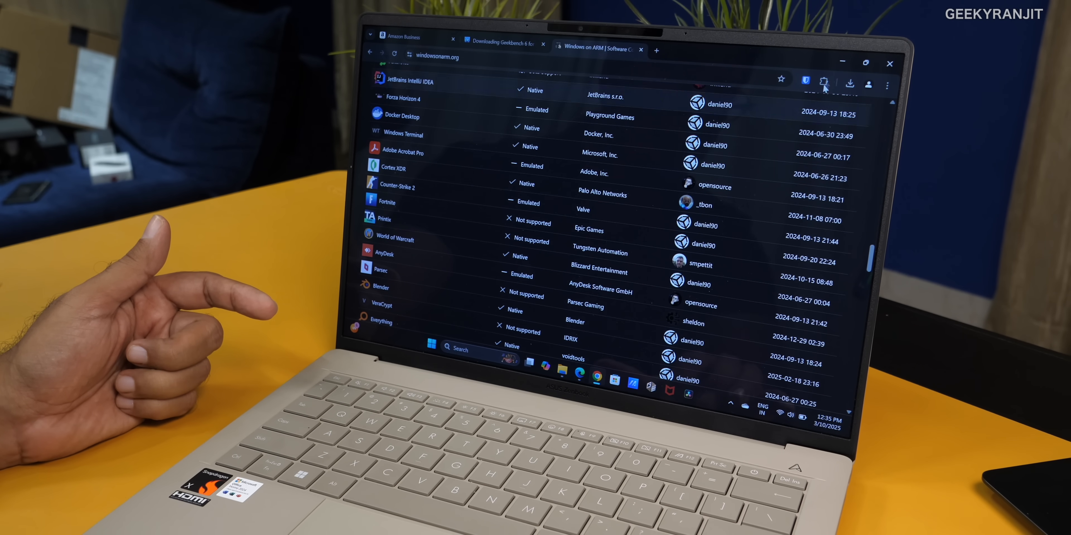
mouse_move(841, 63)
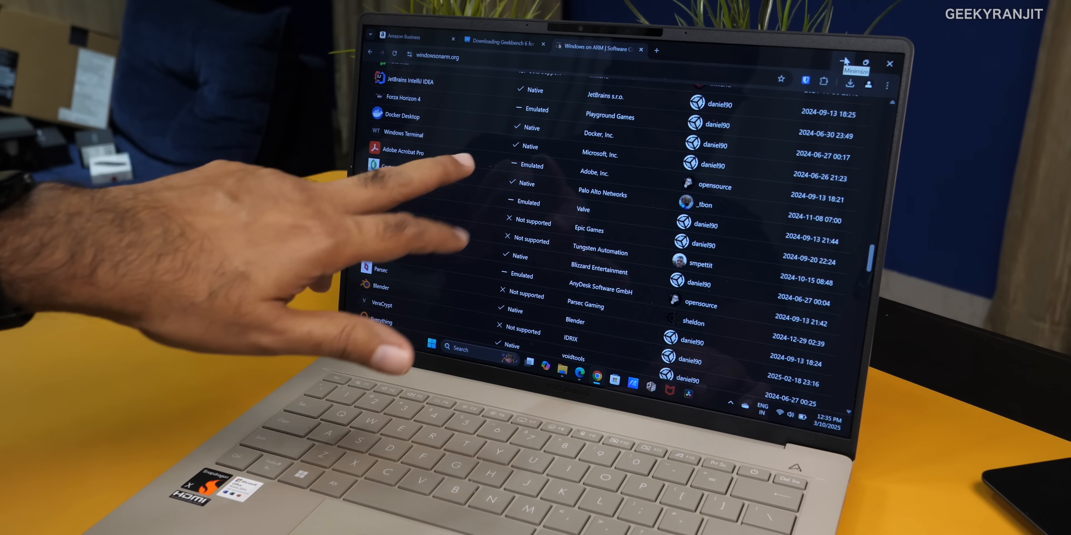
click(858, 63)
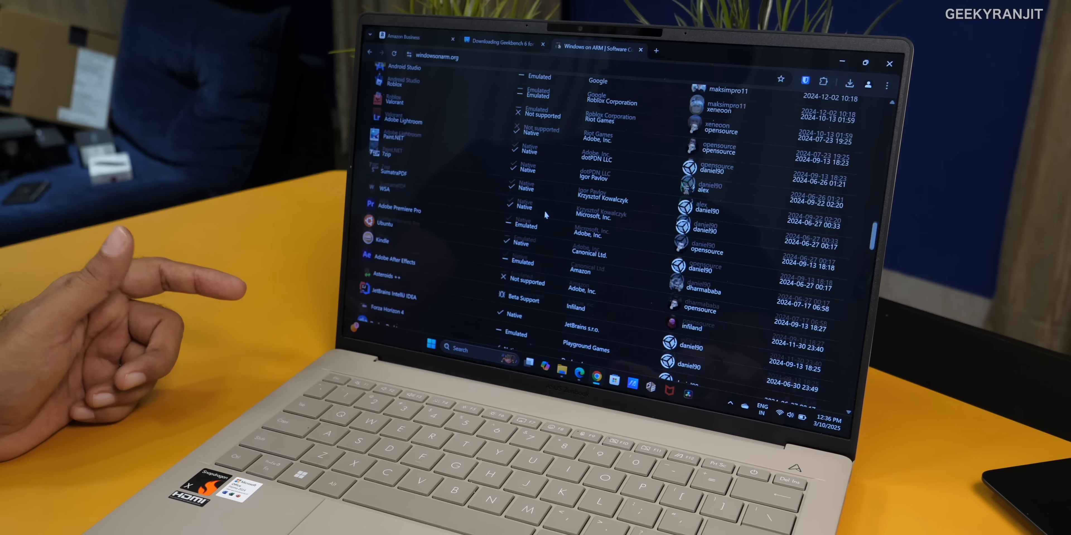
scroll(up, 3)
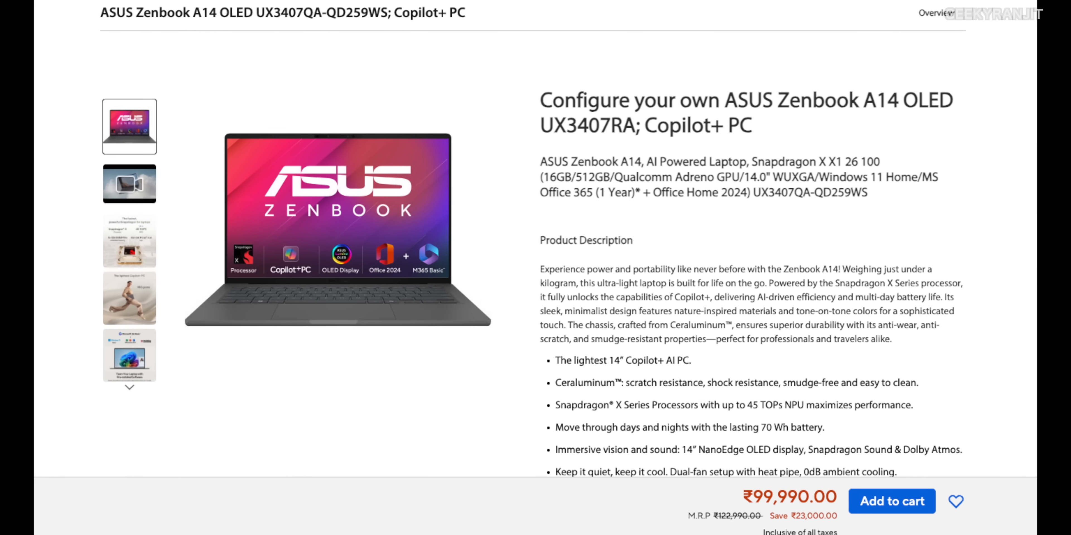
scroll(down, 3)
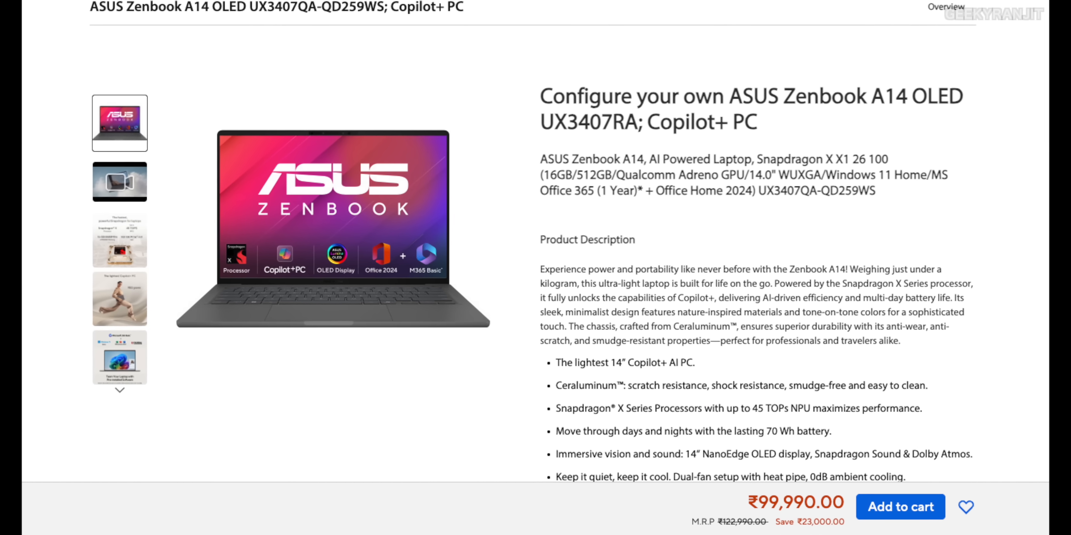